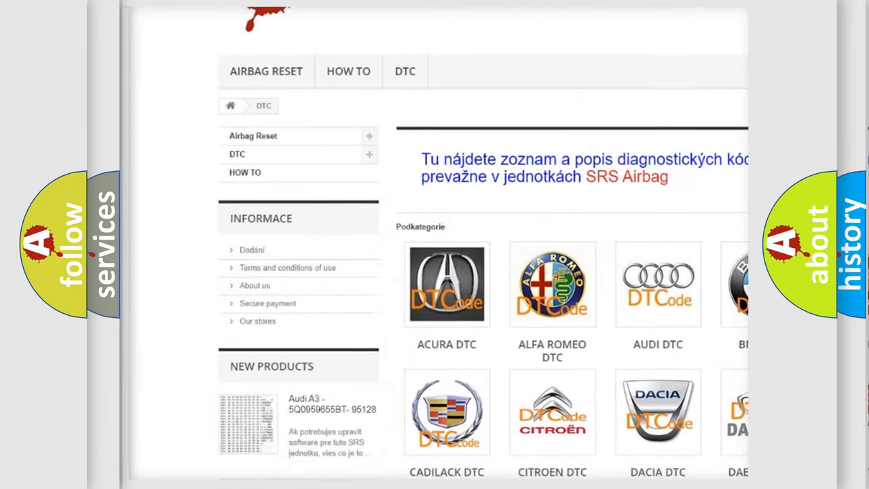
scroll(down, 3)
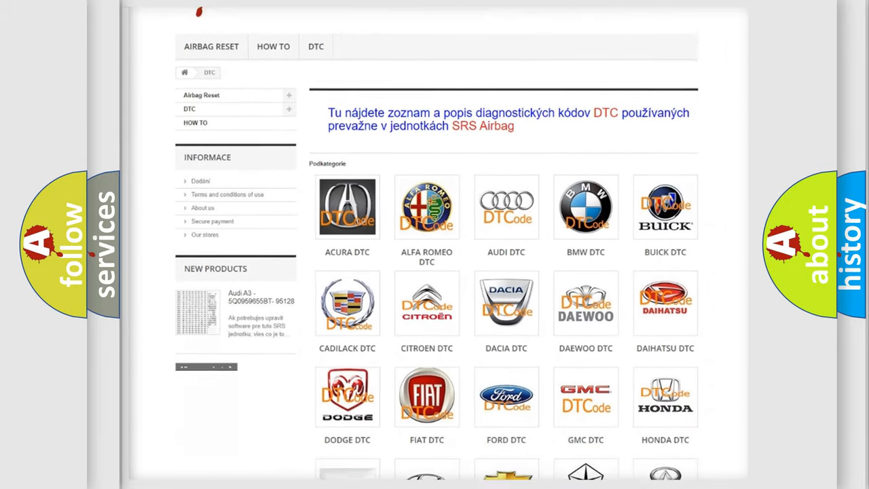
scroll(down, 3)
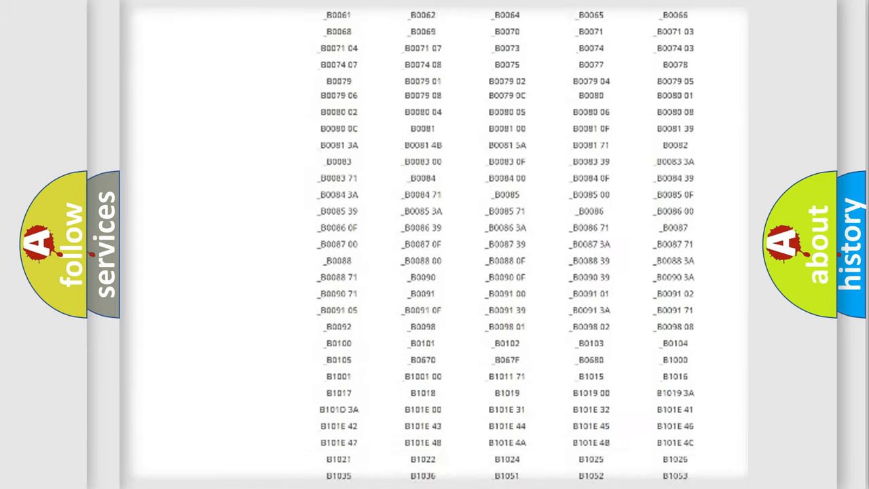
scroll(up, 3)
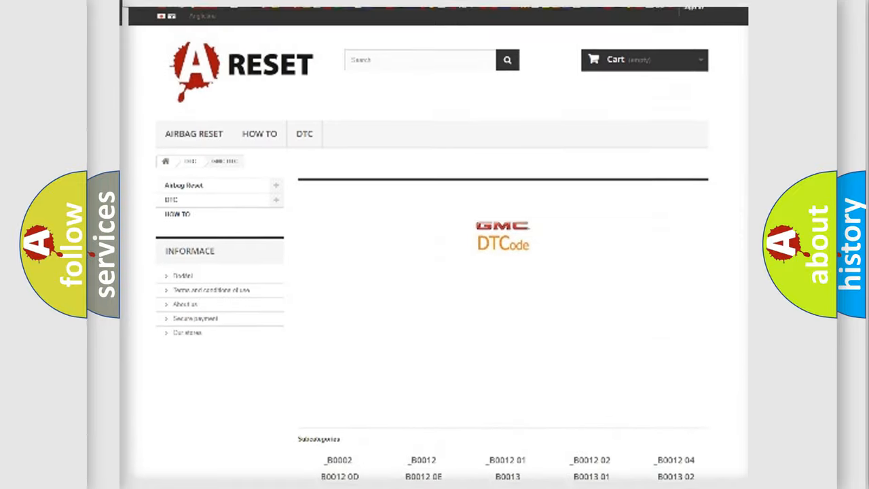